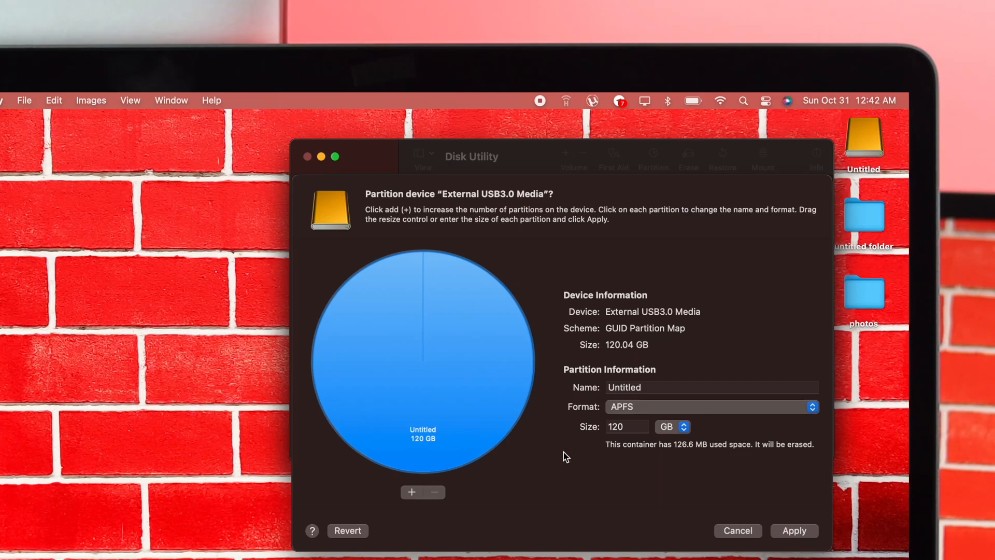
# Step: Launch Disk Utility from a Spotlight search for 'Disk Utility'
pyautogui.click(411, 491)
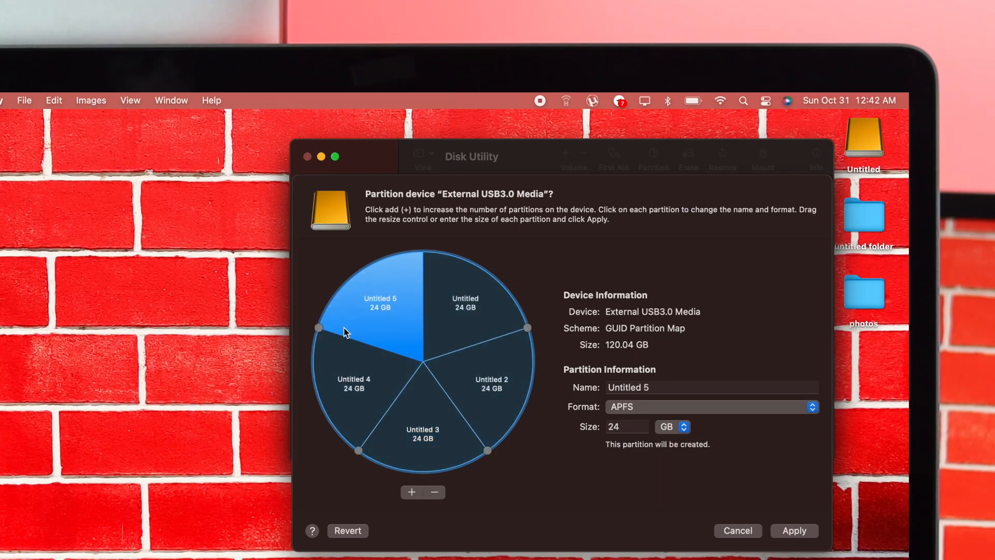
pyautogui.moveTo(709, 418)
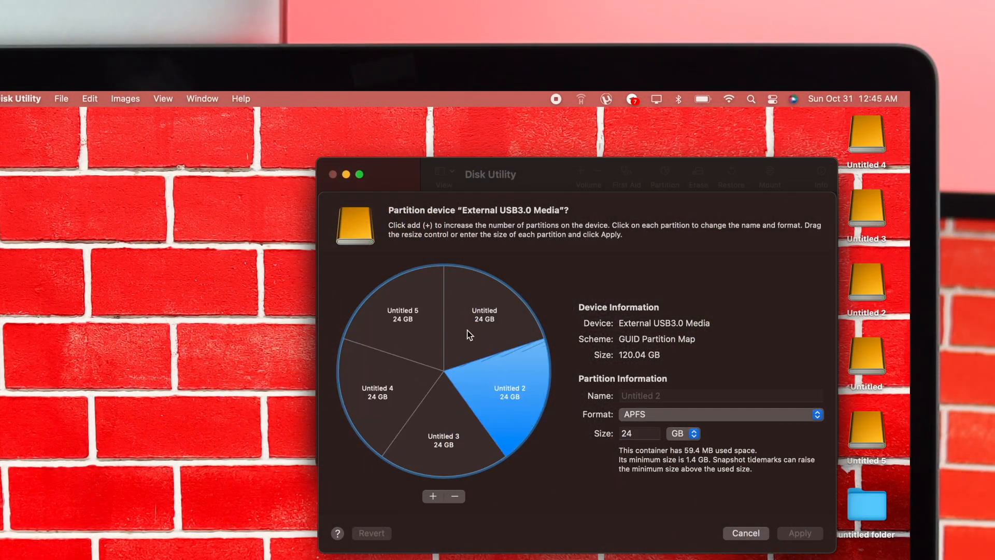
pyautogui.click(444, 440)
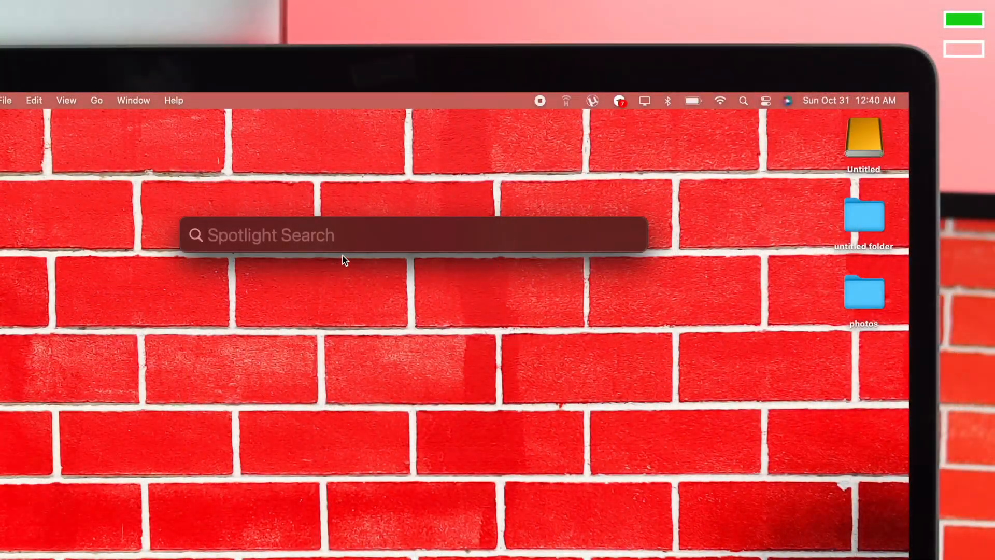
pyautogui.click(343, 242)
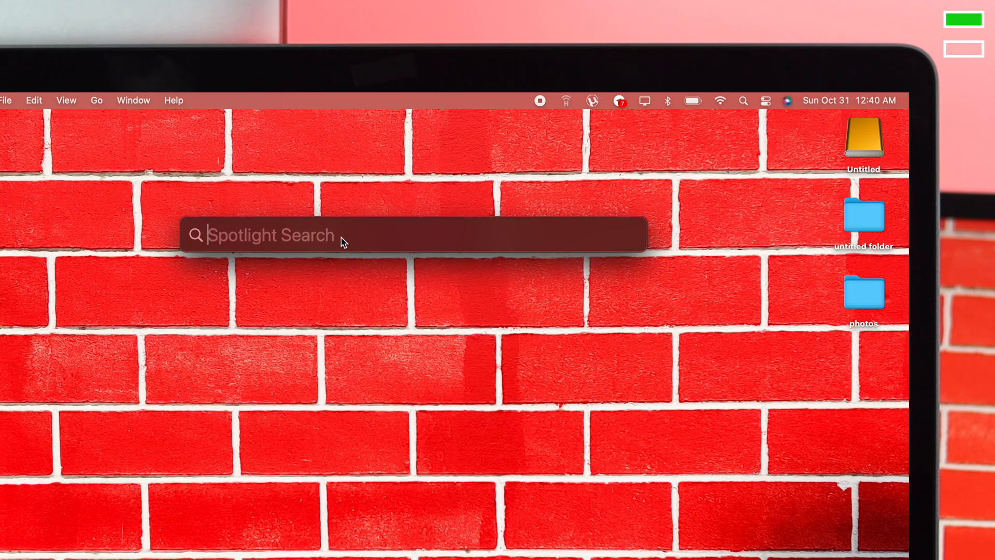
pyautogui.write('Disk Utility')
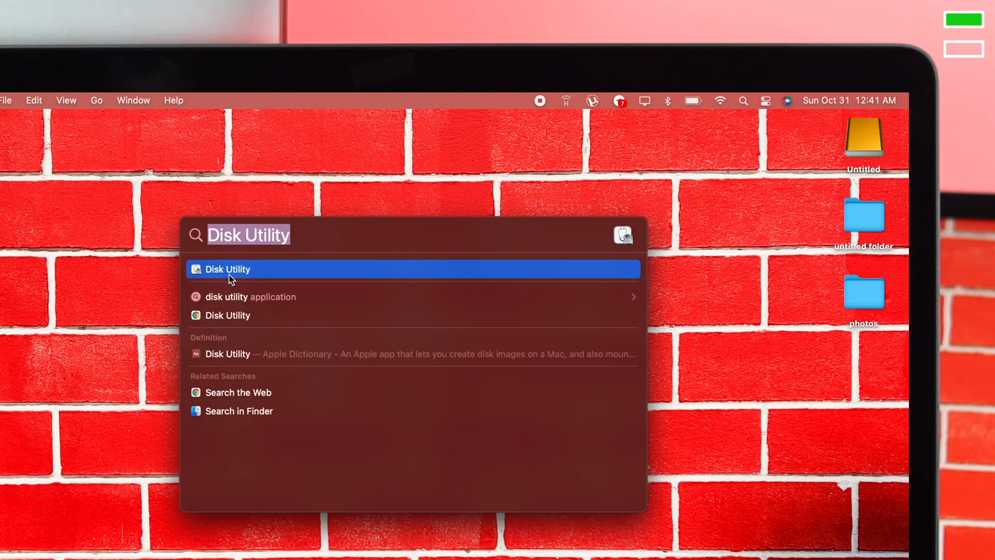
pyautogui.click(227, 268)
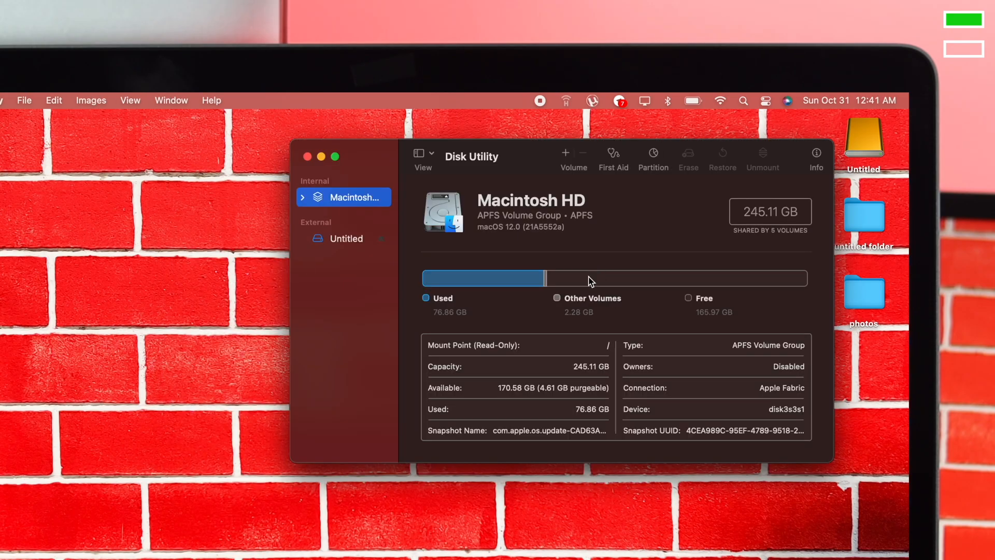
# Step: Show All Devices and select the External USB3.0 Media drive (120.04 GB, GUID Partition Map)
pyautogui.click(346, 238)
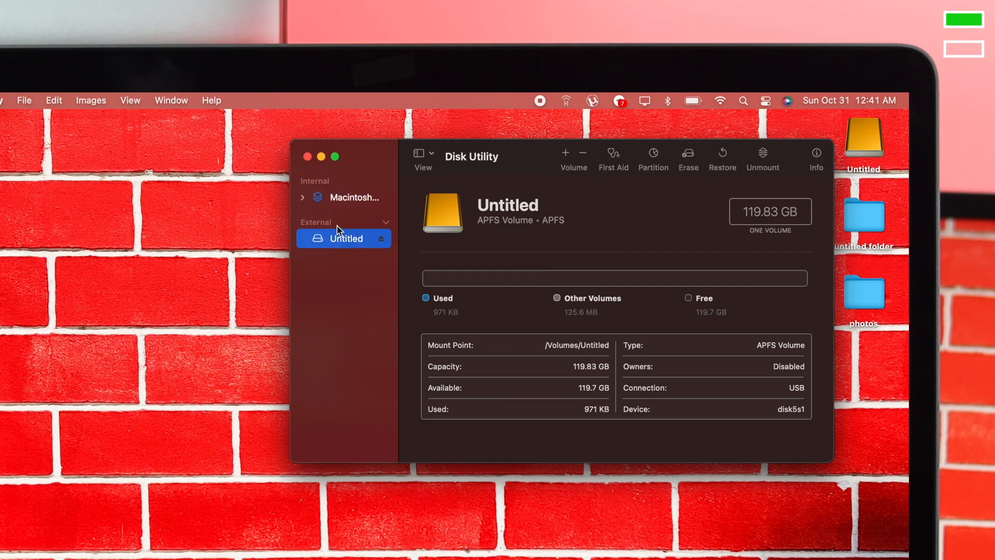
pyautogui.moveTo(348, 248)
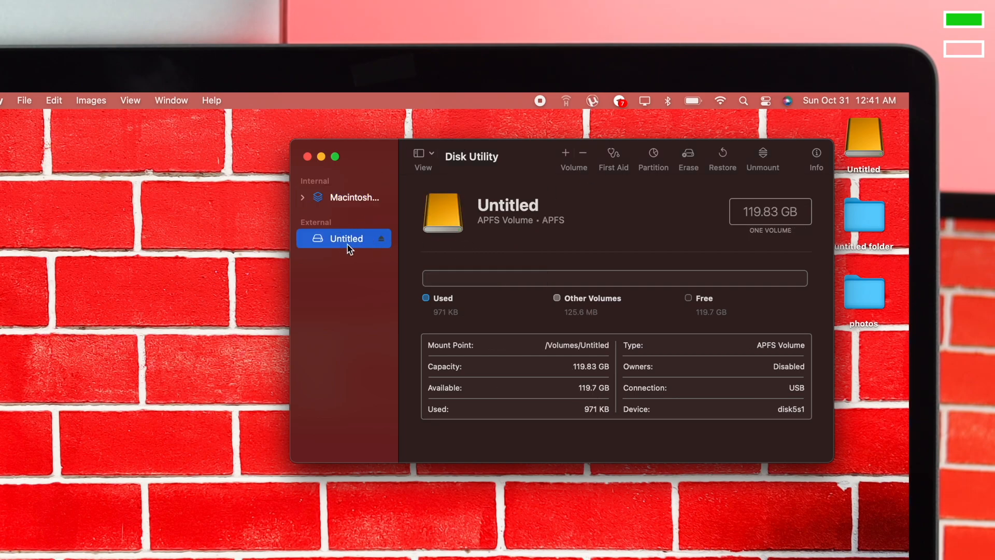
pyautogui.click(419, 153)
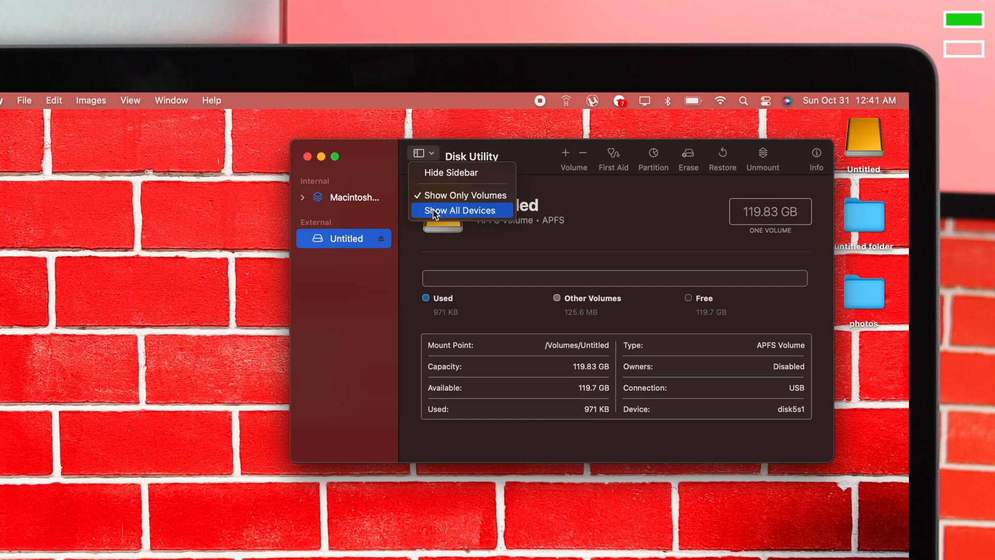
pyautogui.click(459, 210)
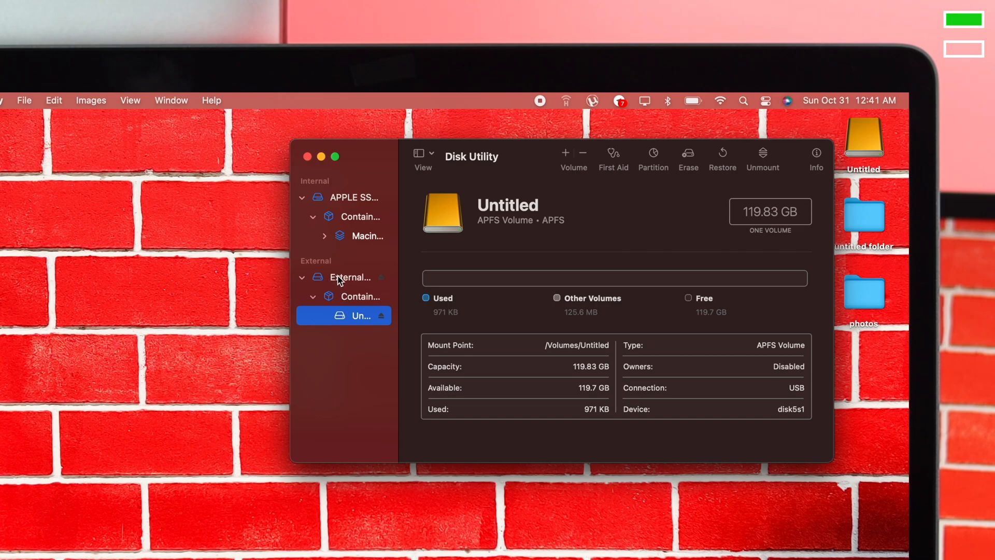
pyautogui.click(348, 278)
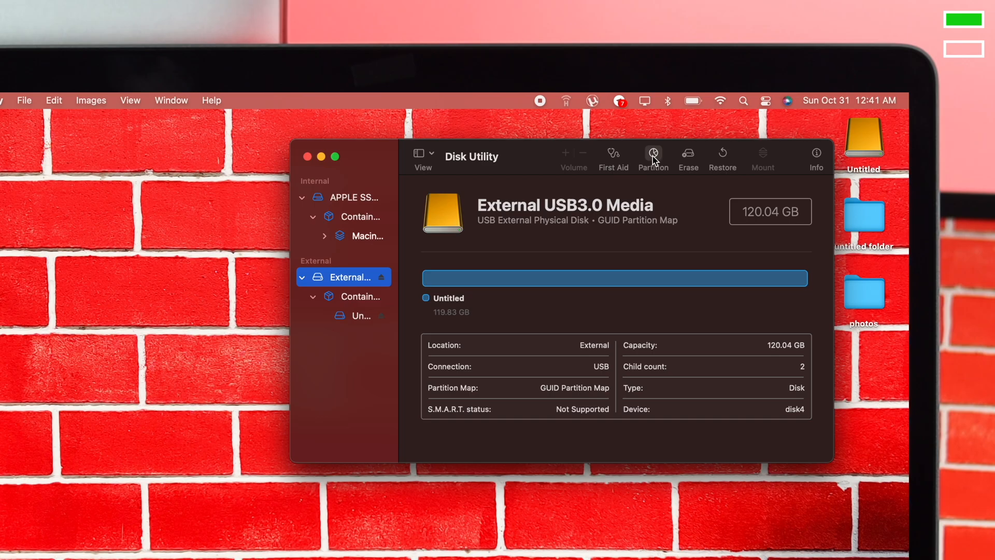
# Step: Start partitioning External USB3.0 Media, showing its single 120 GB Untitled partition
pyautogui.click(652, 157)
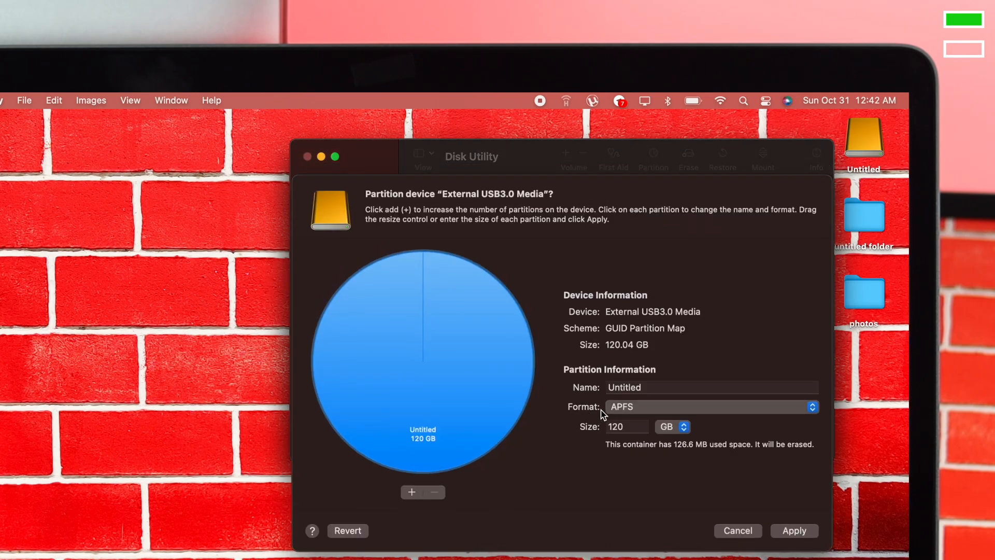
pyautogui.moveTo(569, 454)
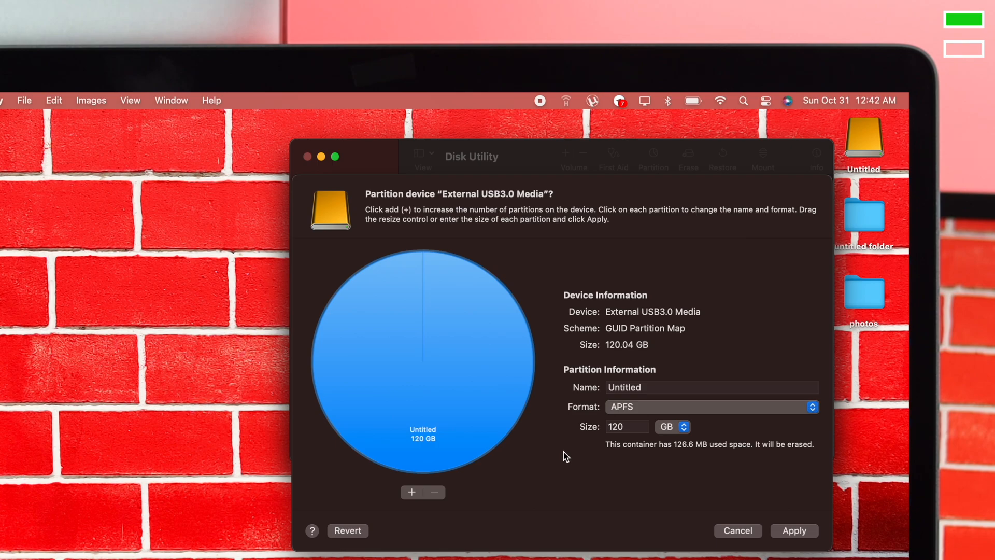
pyautogui.moveTo(536, 442)
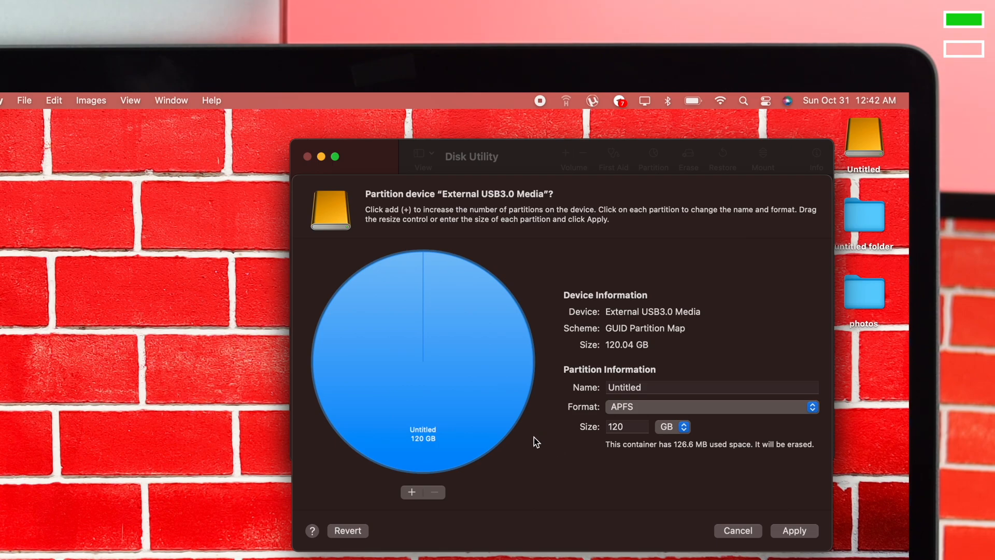
pyautogui.moveTo(480, 447)
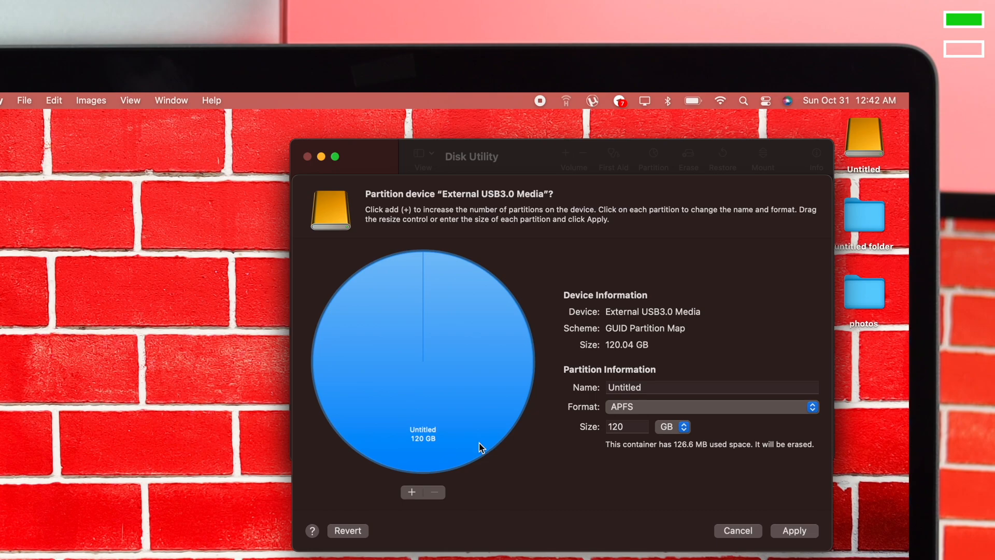
pyautogui.moveTo(425, 464)
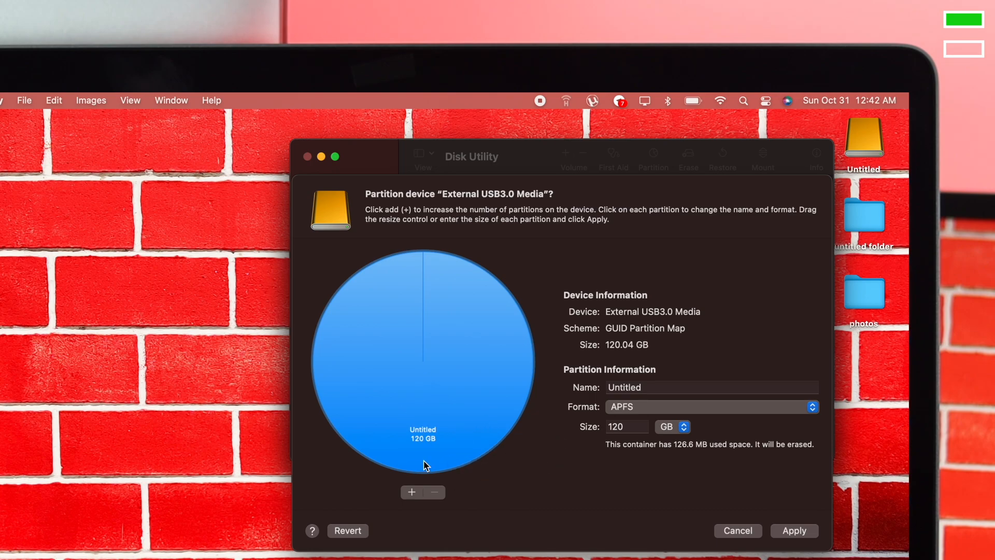
# Step: Add partitions, confirming Add Partition, until five equal 24 GB APFS partitions are laid out
pyautogui.click(410, 491)
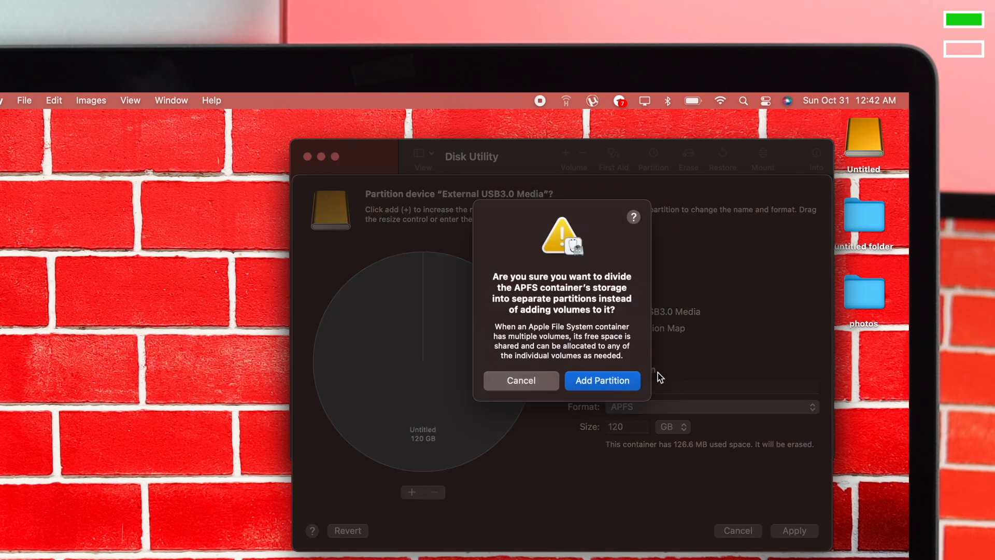
pyautogui.click(601, 380)
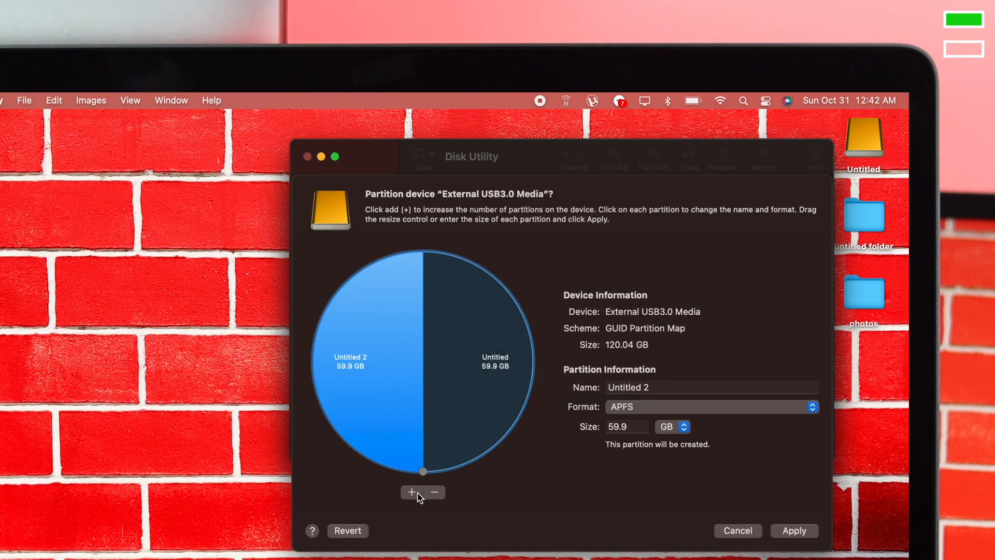
pyautogui.click(410, 493)
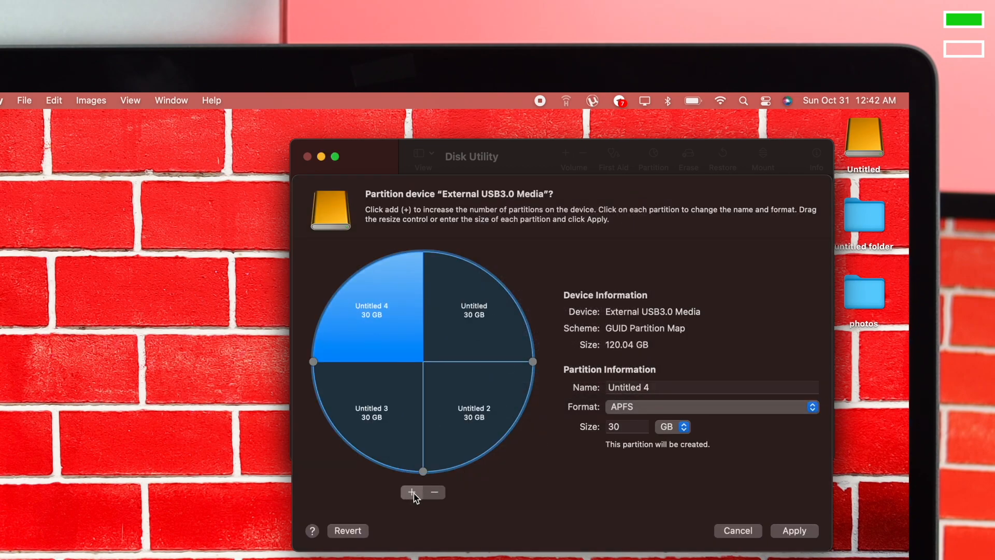
pyautogui.click(411, 492)
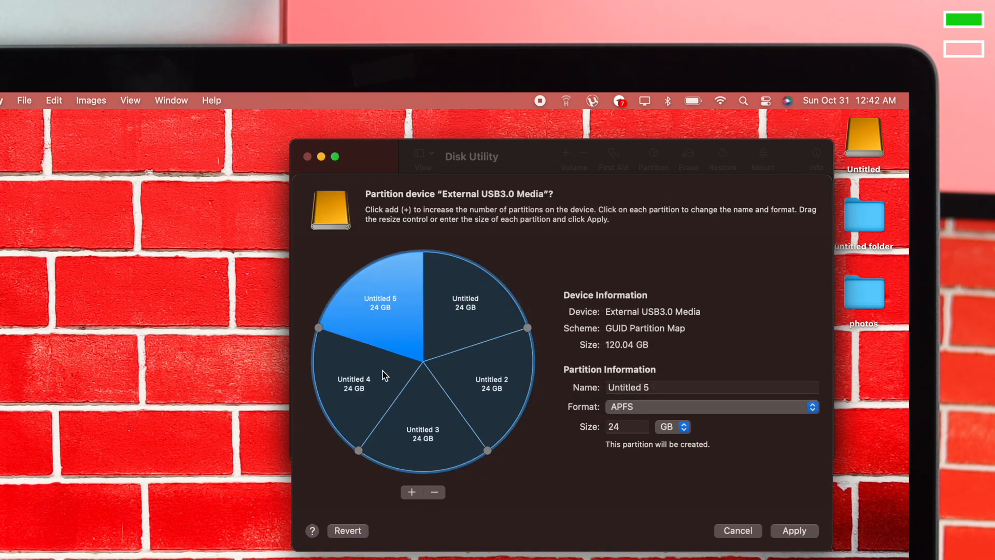
pyautogui.moveTo(353, 332)
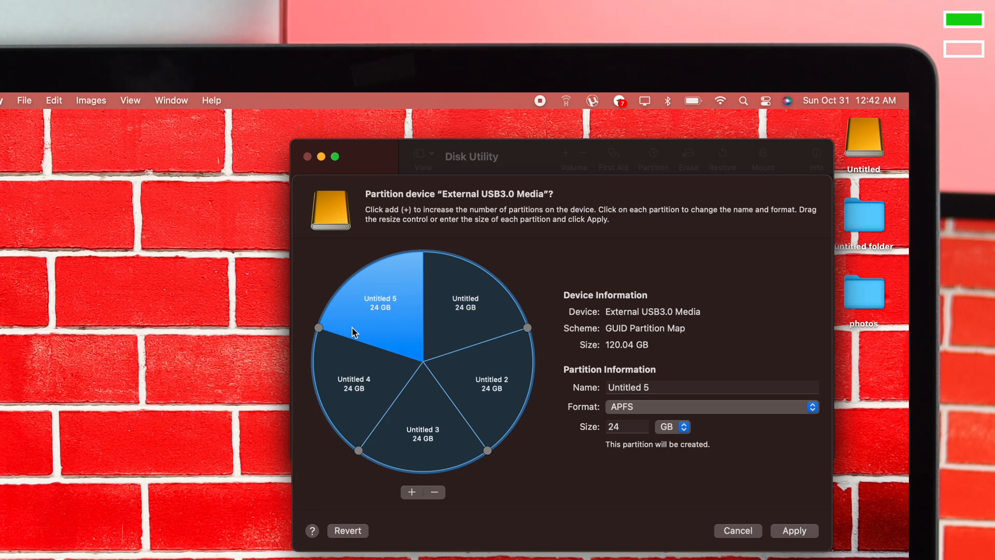
pyautogui.moveTo(708, 418)
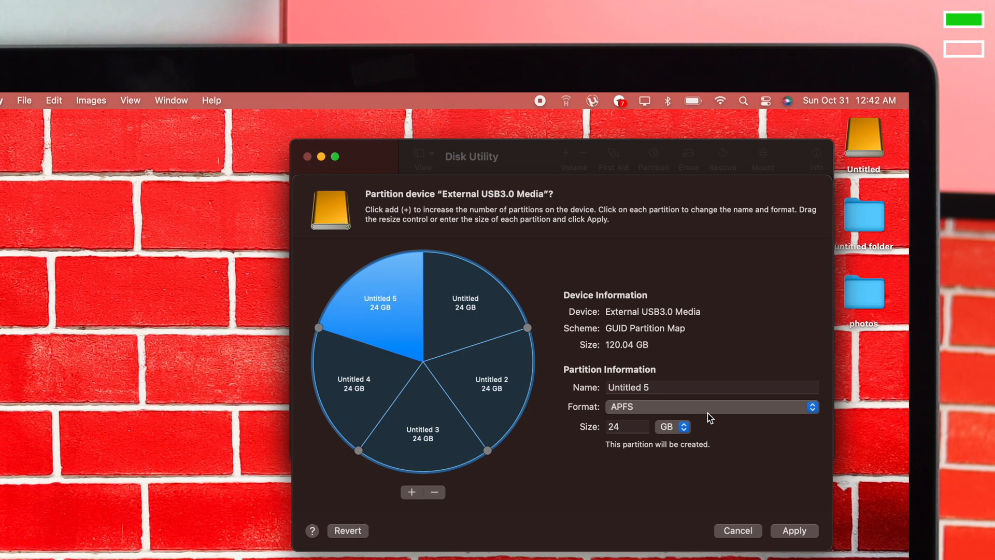
pyautogui.moveTo(709, 418)
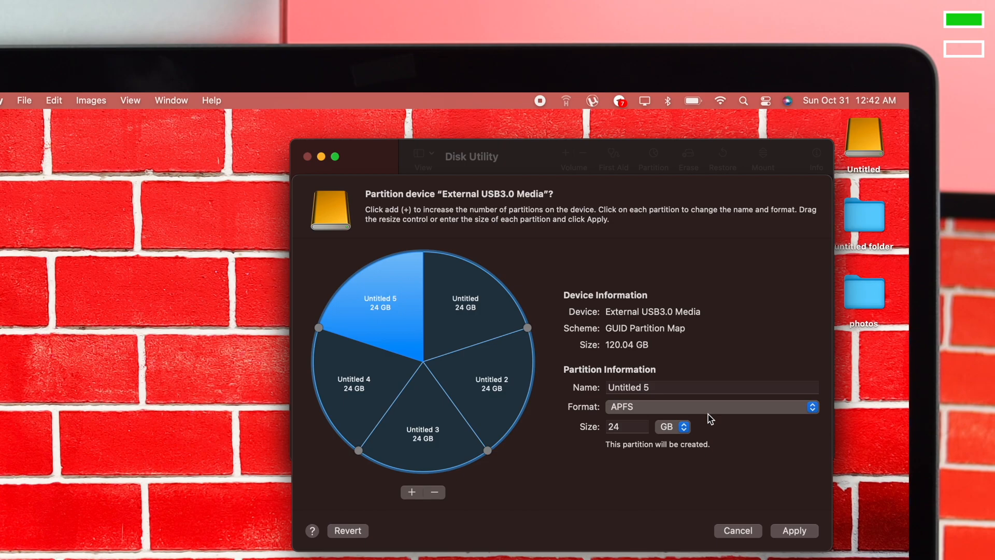
pyautogui.moveTo(634, 412)
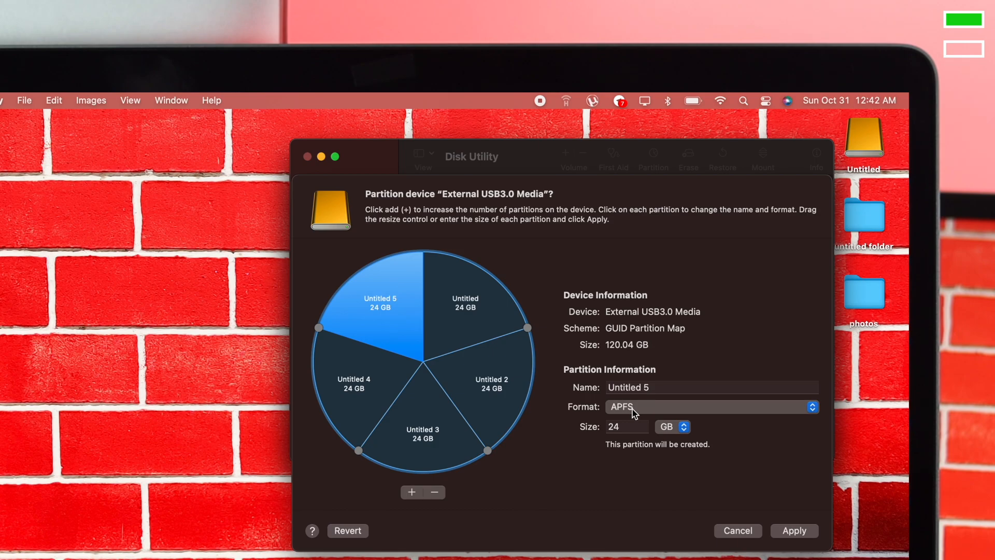
pyautogui.moveTo(614, 415)
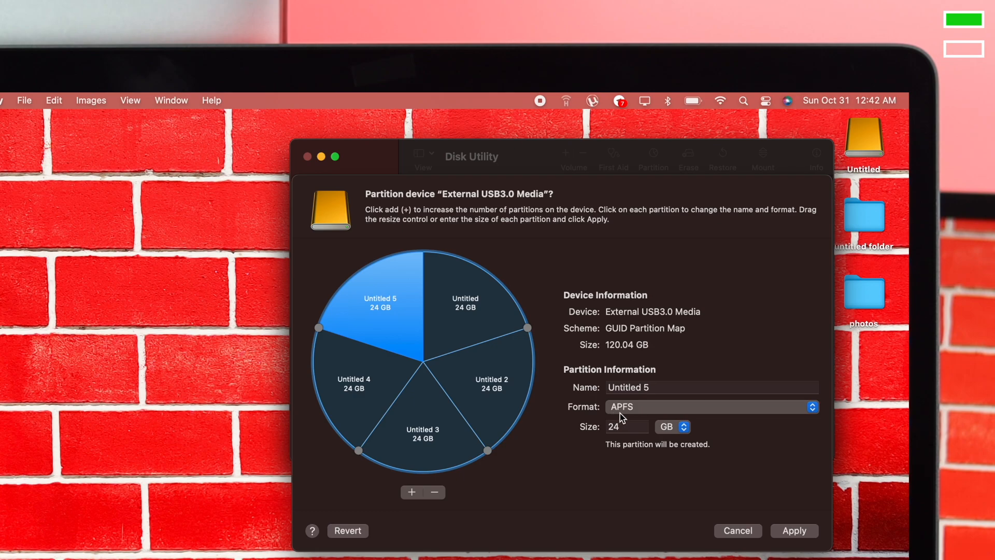
# Step: Format Untitled 5 as ExFAT and apply the five-partition layout
pyautogui.click(709, 407)
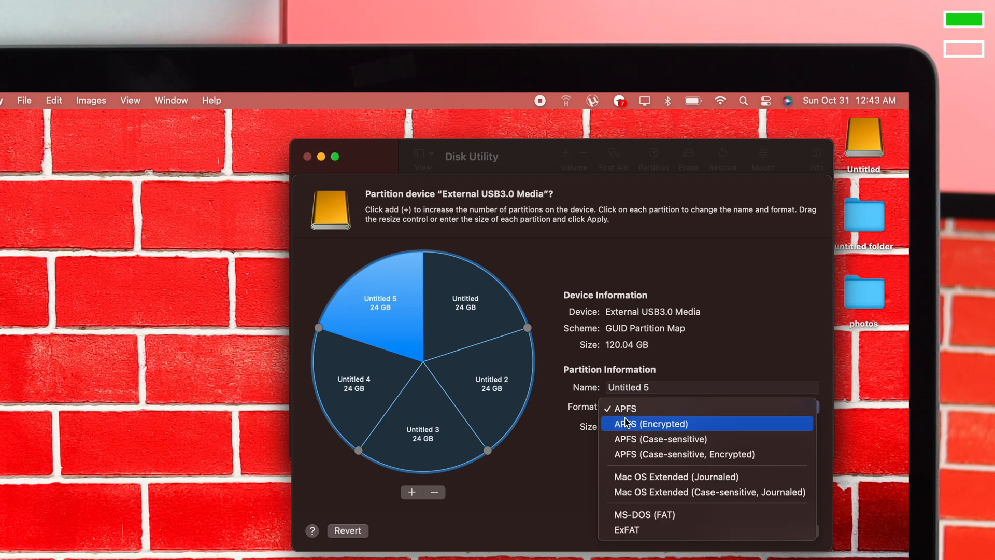
pyautogui.moveTo(643, 454)
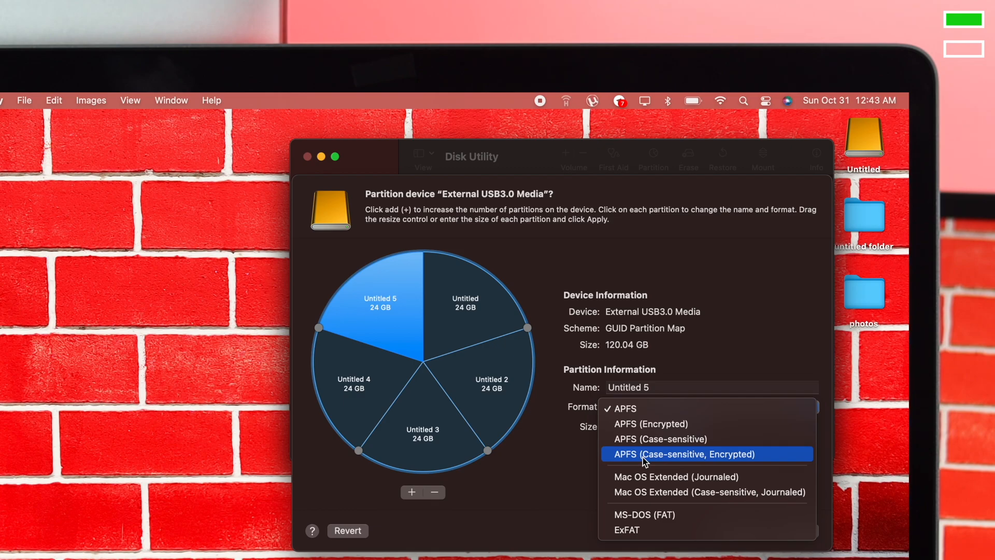
pyautogui.moveTo(666, 492)
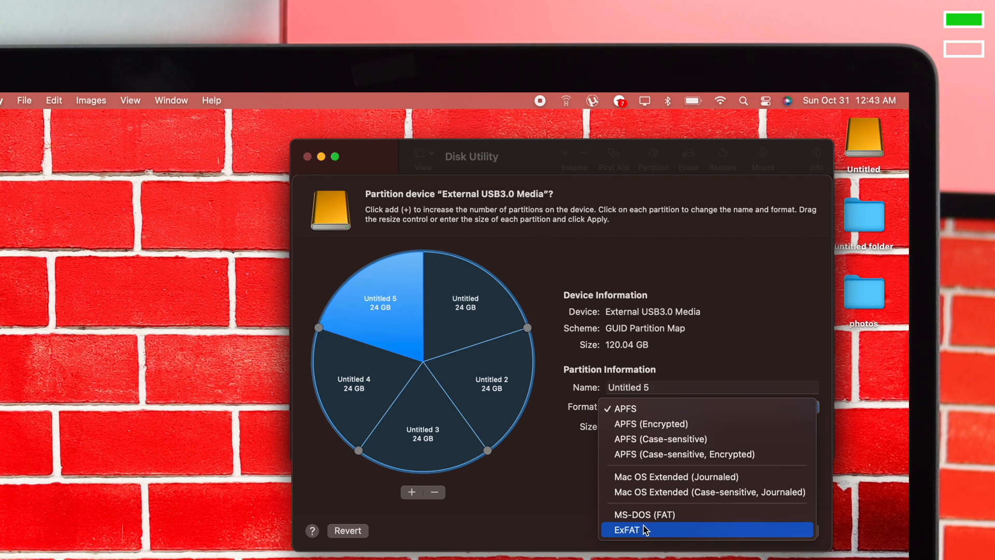
pyautogui.click(626, 530)
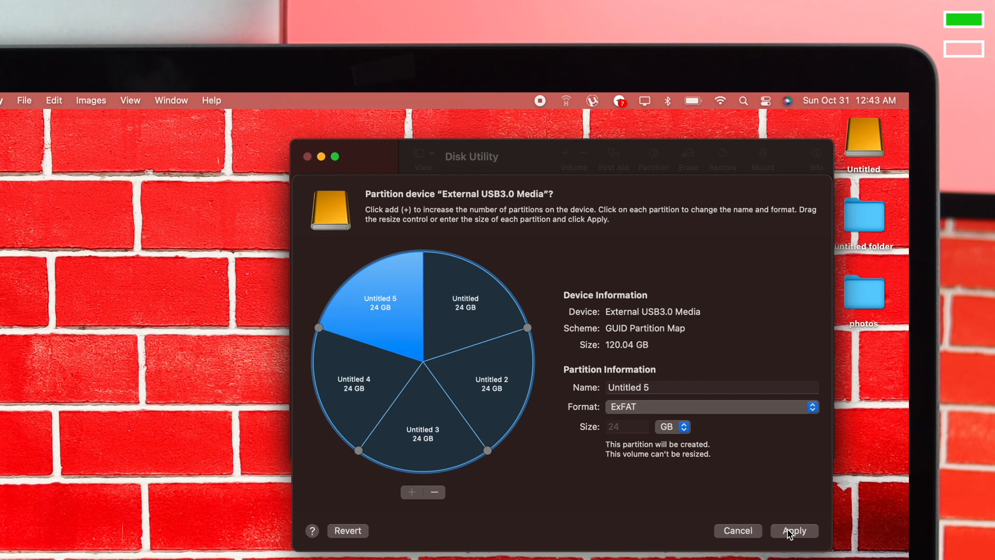
pyautogui.click(794, 531)
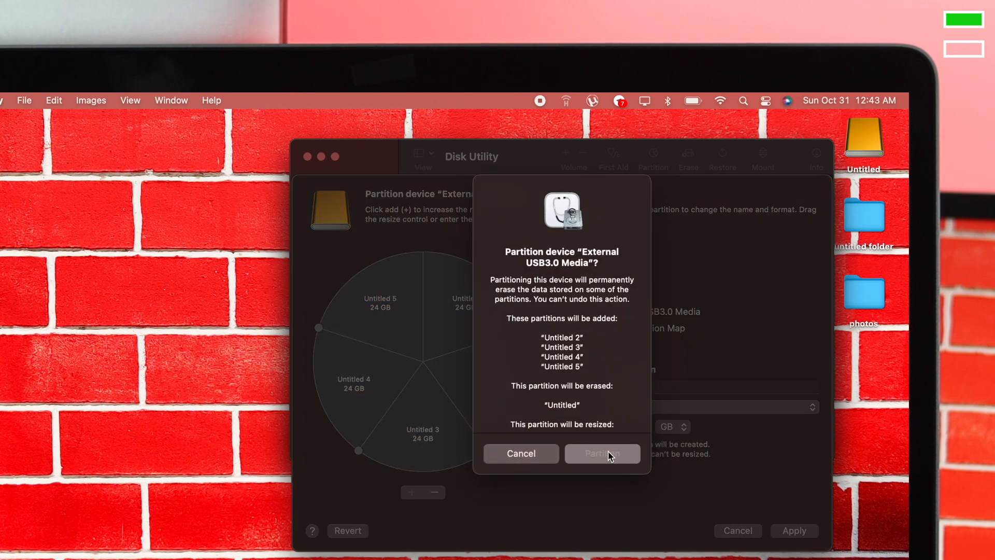
# Step: Confirm the partitioning and dismiss the success notice, leaving volumes Untitled through Untitled 5
pyautogui.click(601, 453)
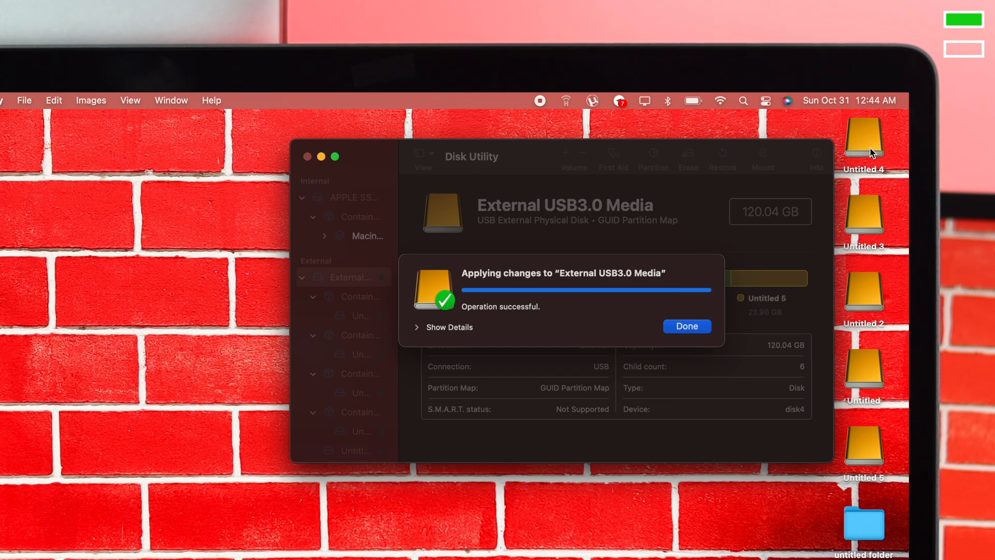
pyautogui.click(686, 326)
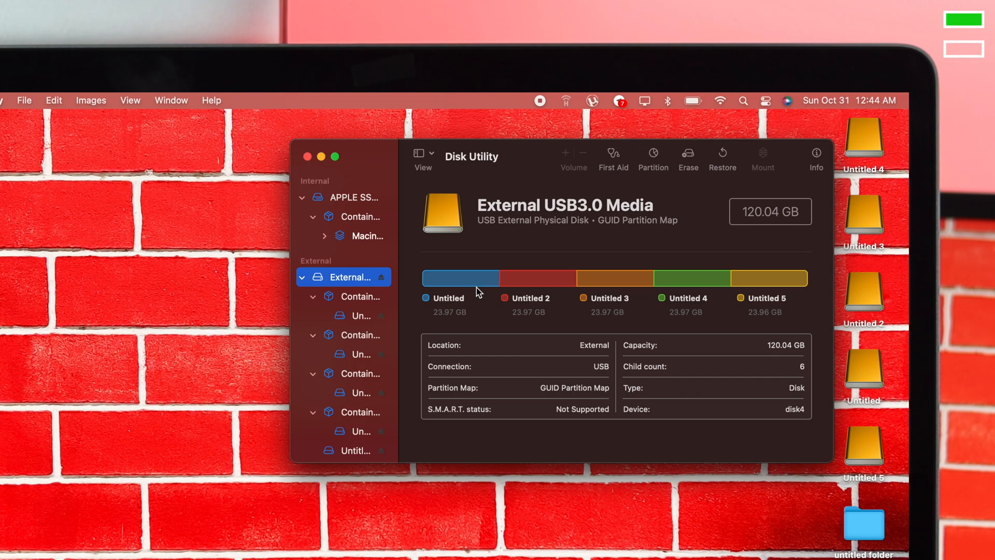
pyautogui.moveTo(459, 294)
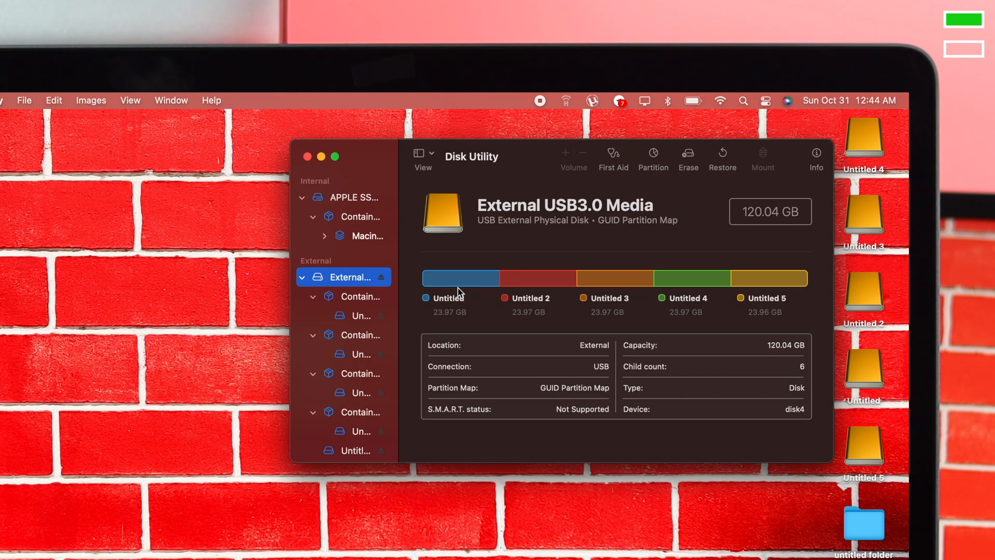
pyautogui.moveTo(818, 362)
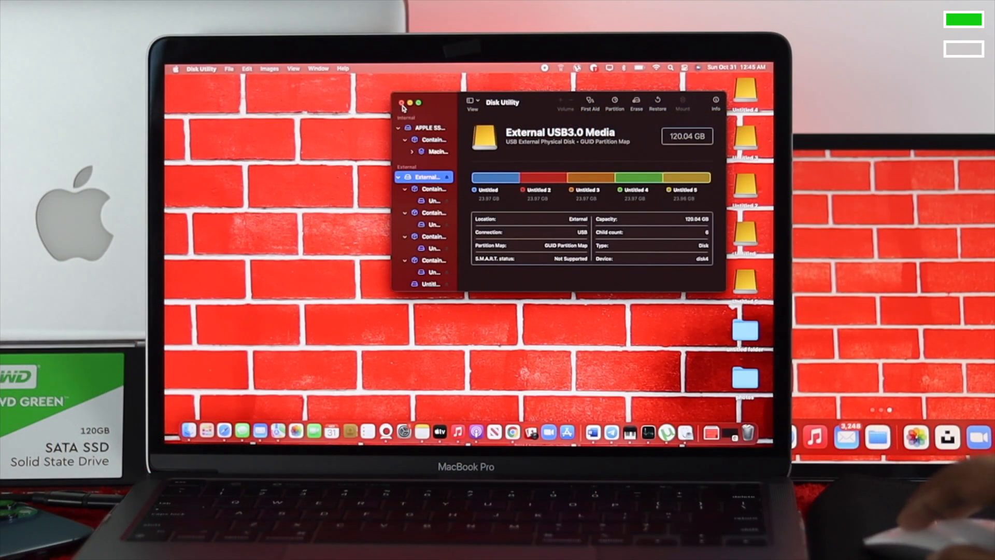
# Step: Reopen the partition layout of External USB3.0 Media showing its five 24 GB partitions
pyautogui.click(403, 103)
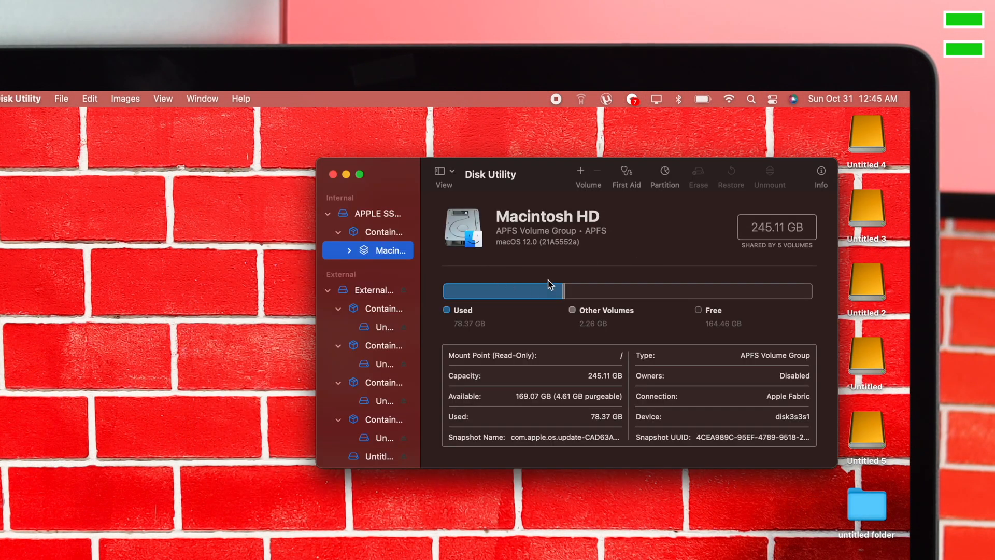
pyautogui.click(375, 290)
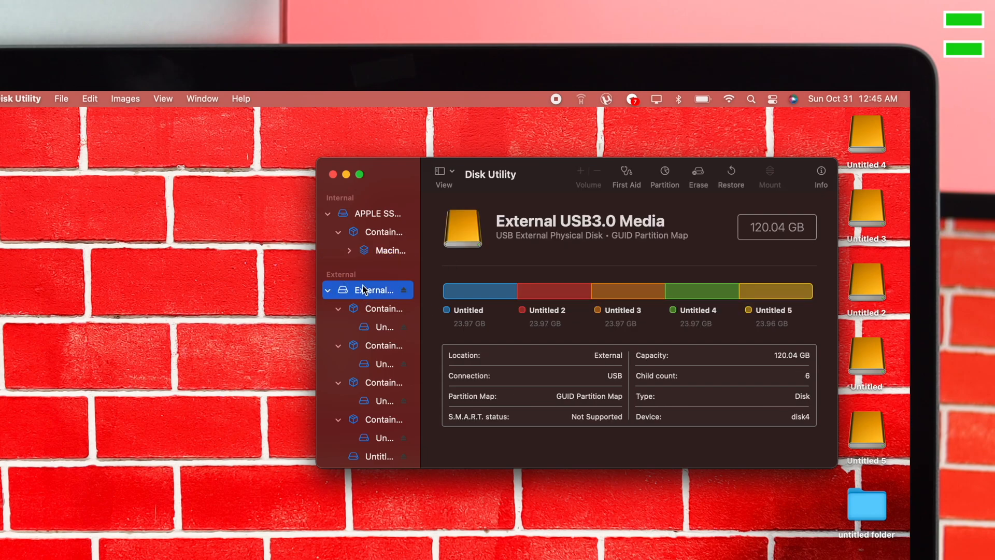
pyautogui.moveTo(639, 176)
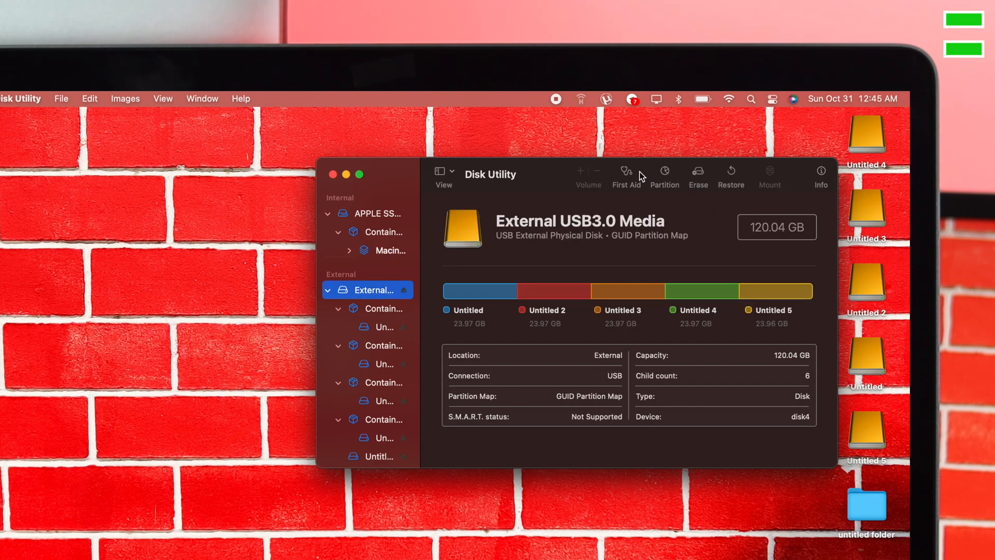
pyautogui.click(664, 176)
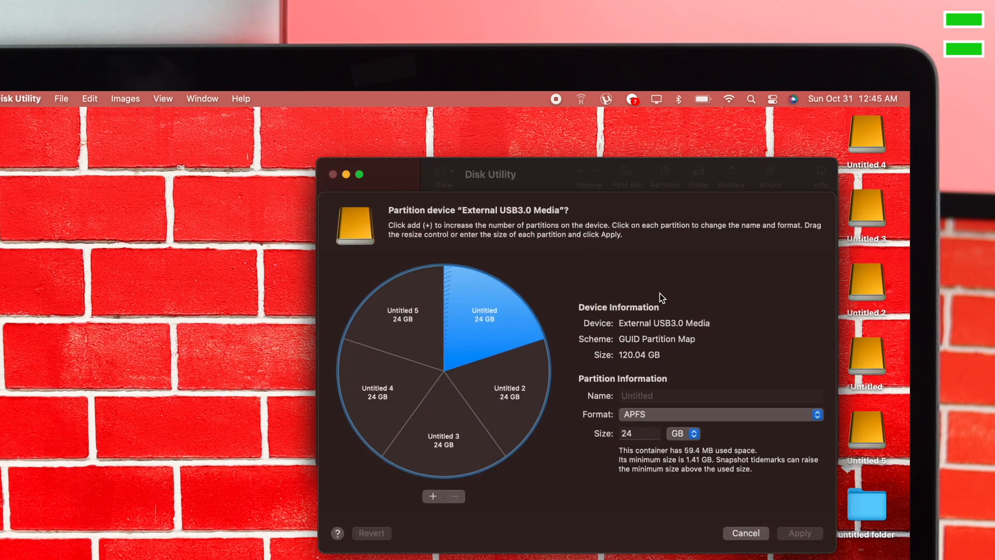
# Step: Remove Untitled 2 through Untitled 5, leaving one 120 GB APFS Untitled partition
pyautogui.click(402, 314)
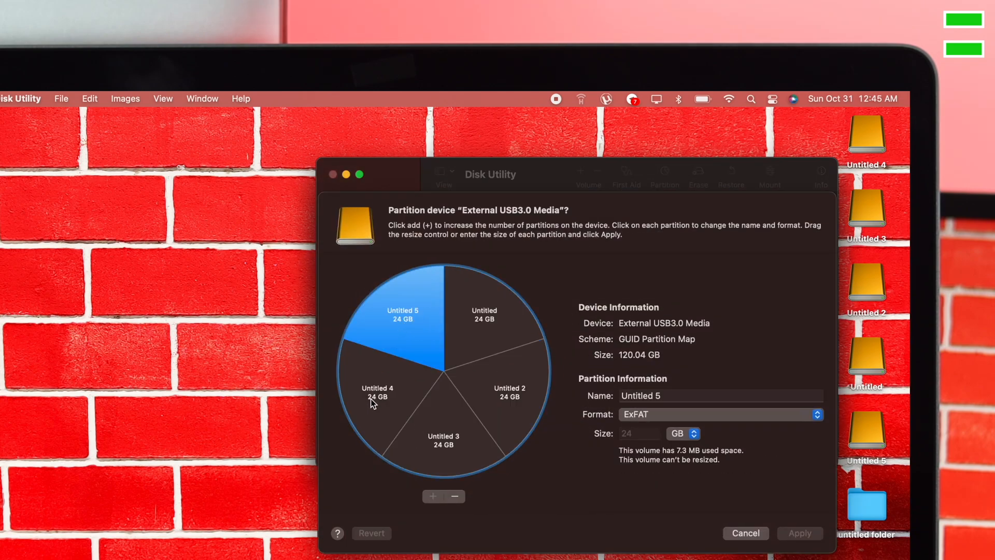
pyautogui.click(443, 439)
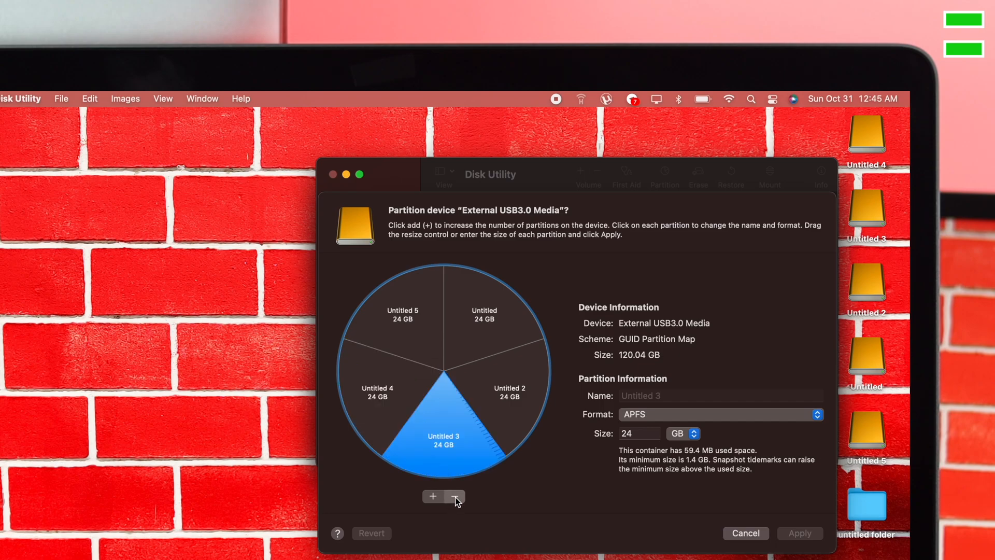
pyautogui.click(454, 496)
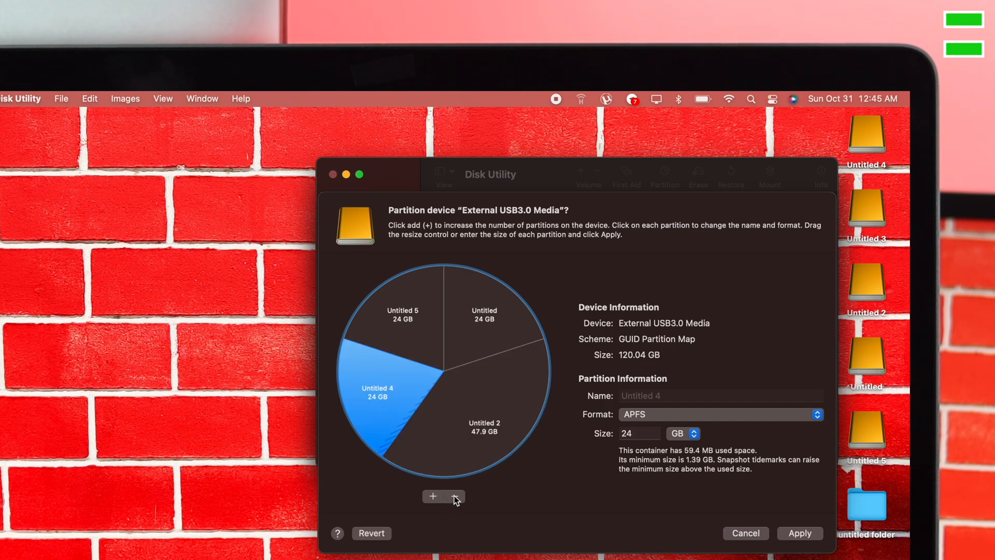
pyautogui.click(454, 496)
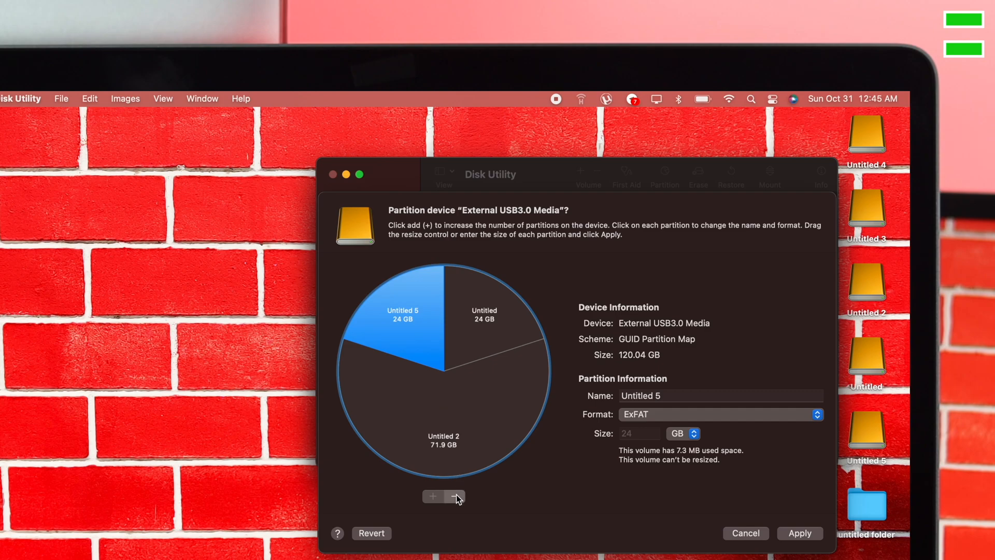
pyautogui.click(454, 496)
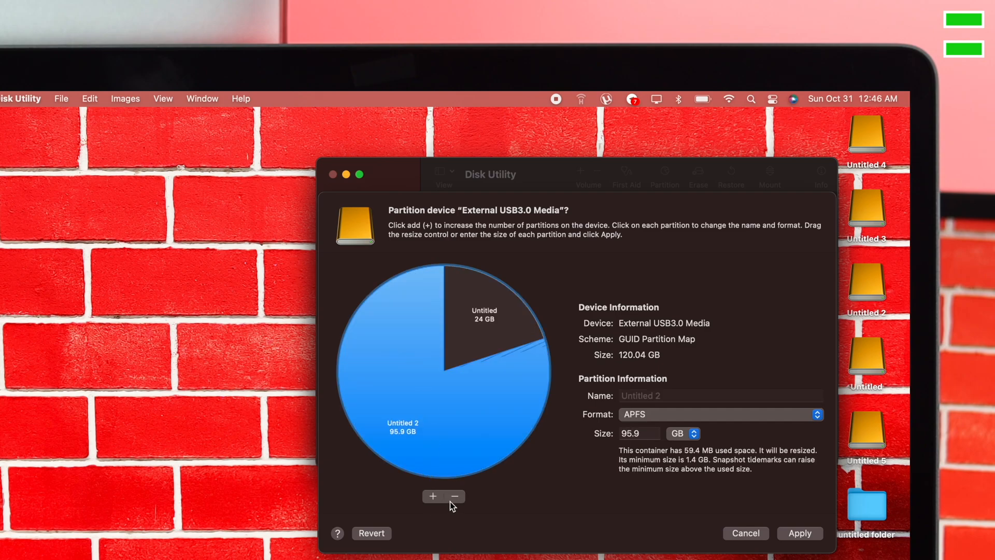
pyautogui.click(454, 495)
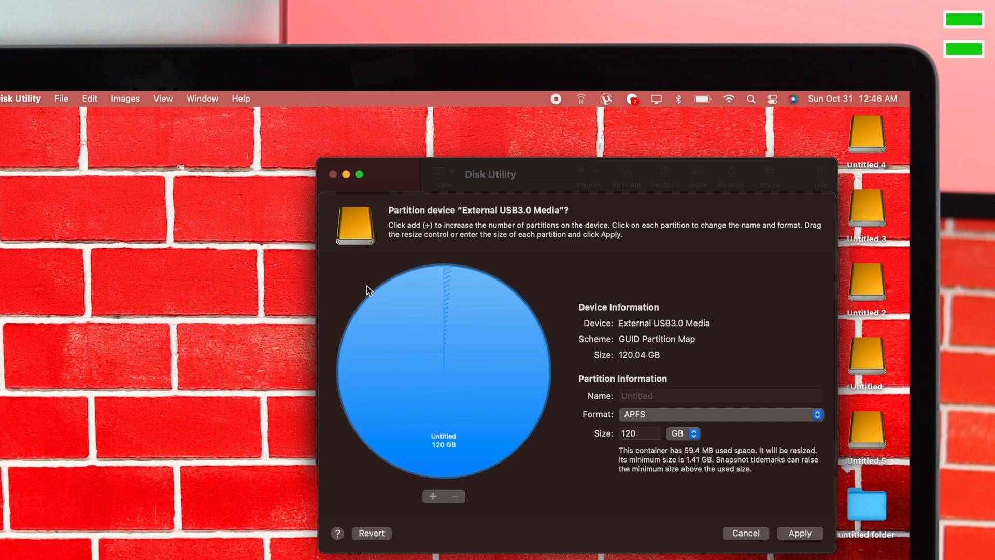
pyautogui.moveTo(760, 531)
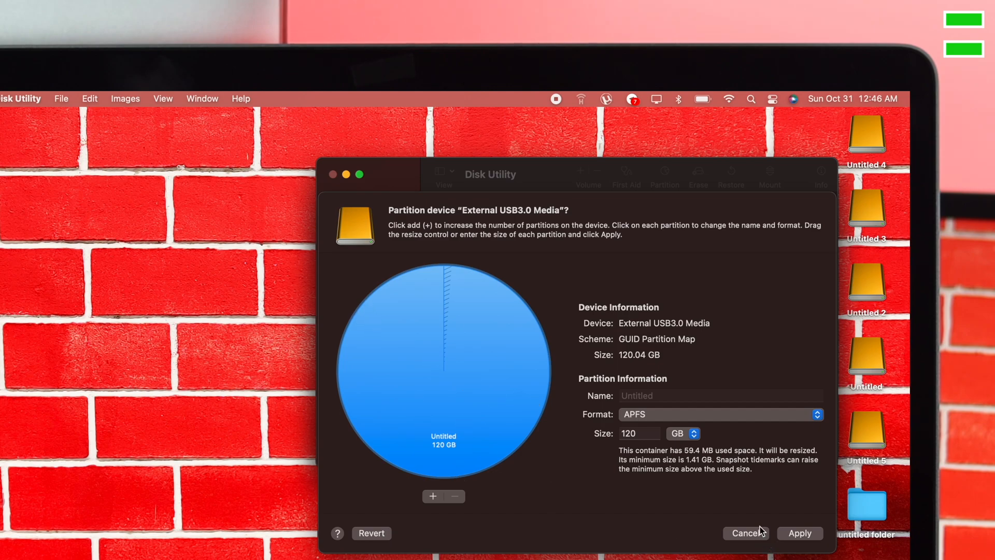
pyautogui.moveTo(612, 462)
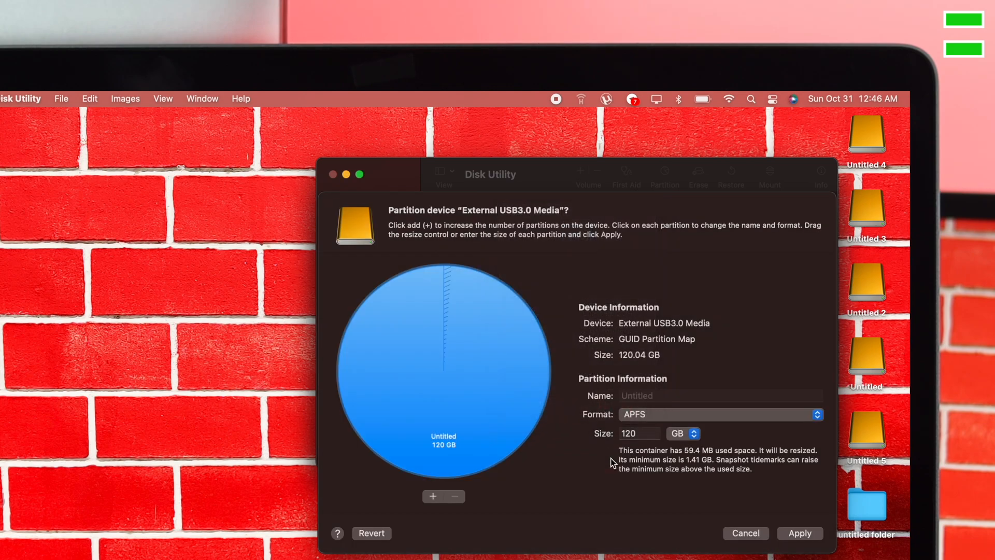
# Step: Apply the single-partition layout and dismiss the success notice
pyautogui.click(799, 533)
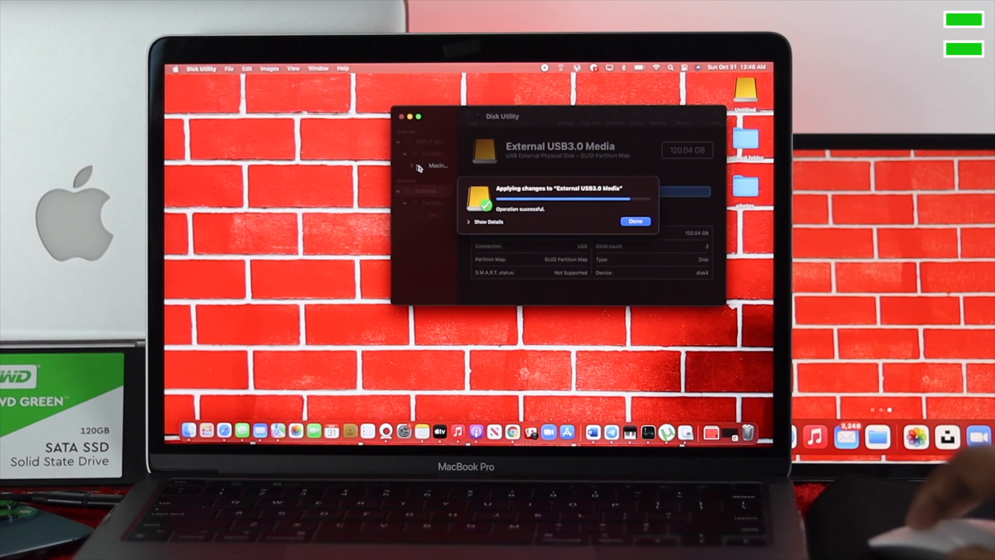
pyautogui.click(636, 222)
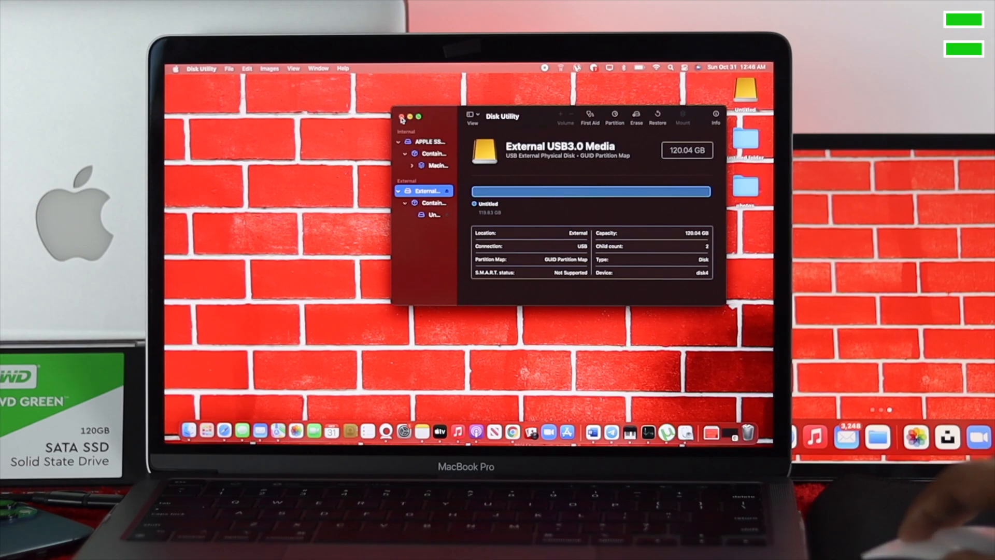